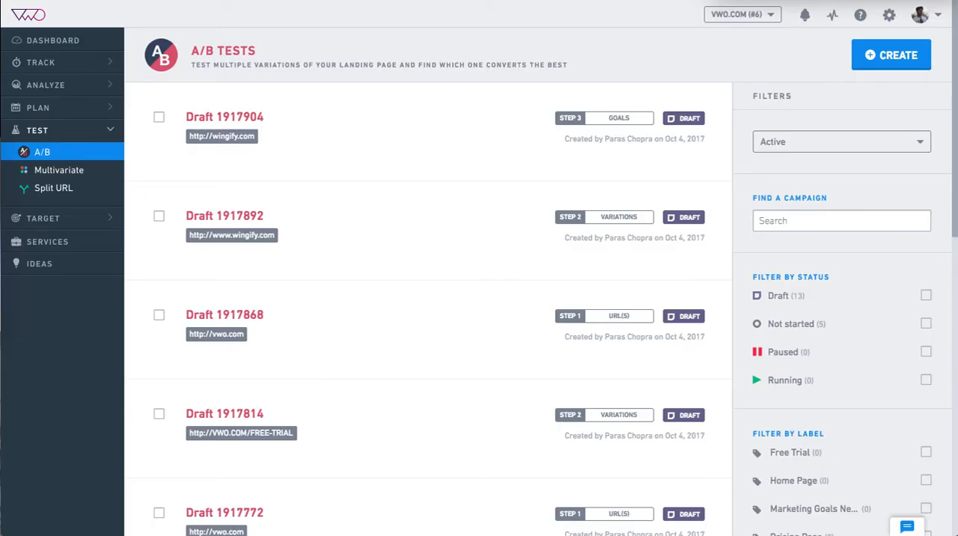
{"action": "mouse_move", "coordinate": [148, 28]}
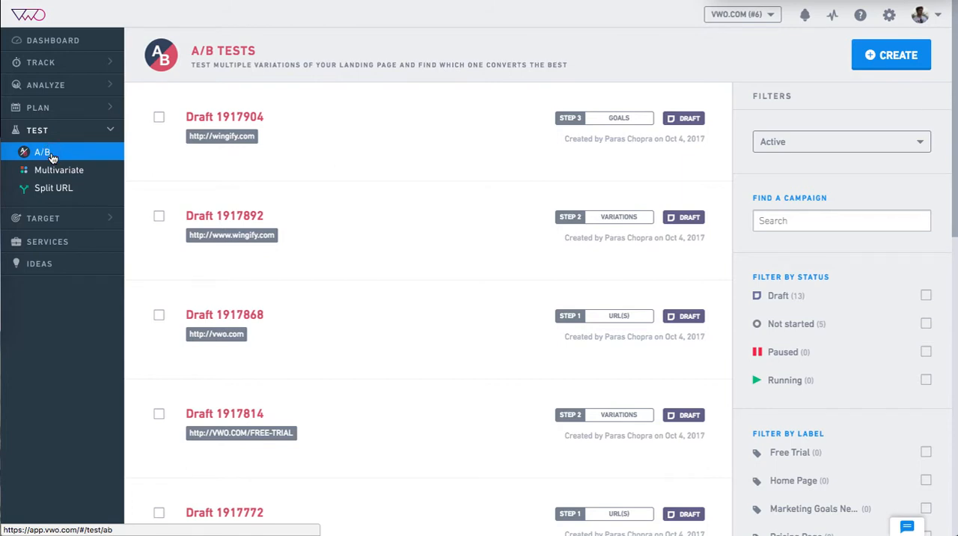
- Create a new campaign with page URL wingify.com and hypothesis H28 selected
{"action": "left_click", "coordinate": [890, 54]}
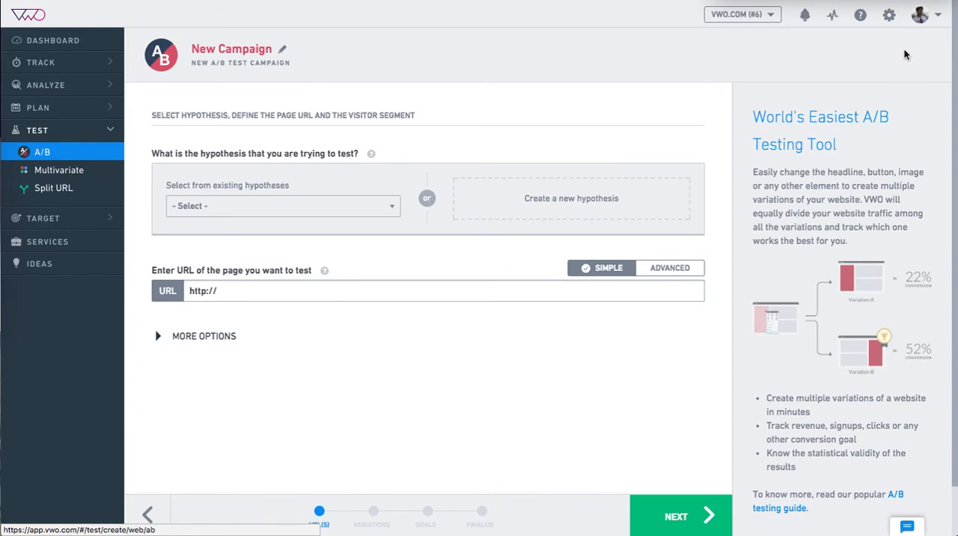
{"action": "left_click", "coordinate": [428, 290]}
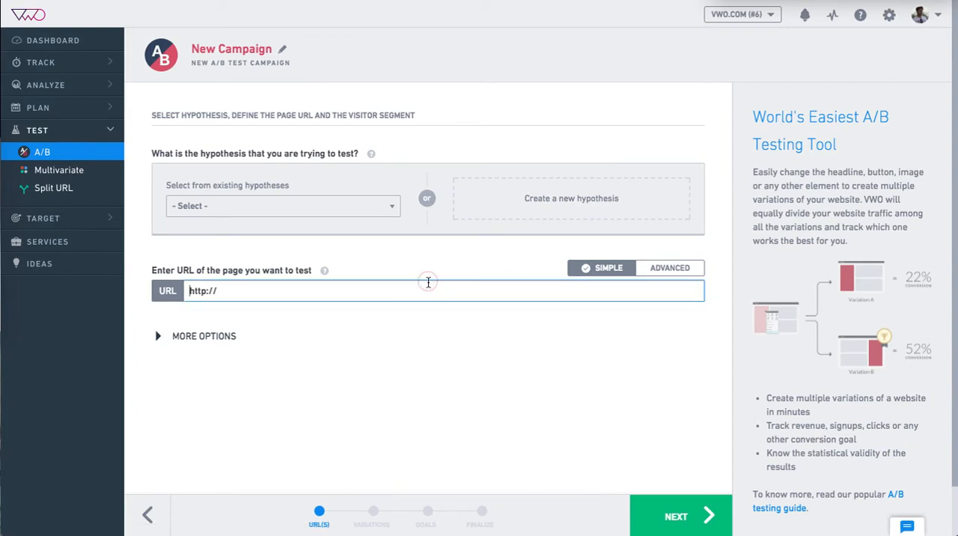
{"action": "type", "text": "wing"}
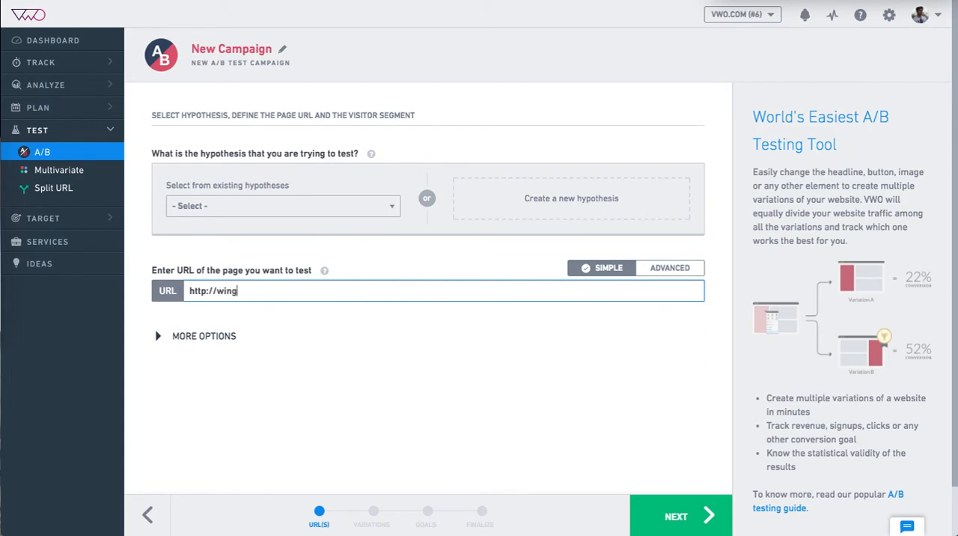
{"action": "type", "text": "ify.com"}
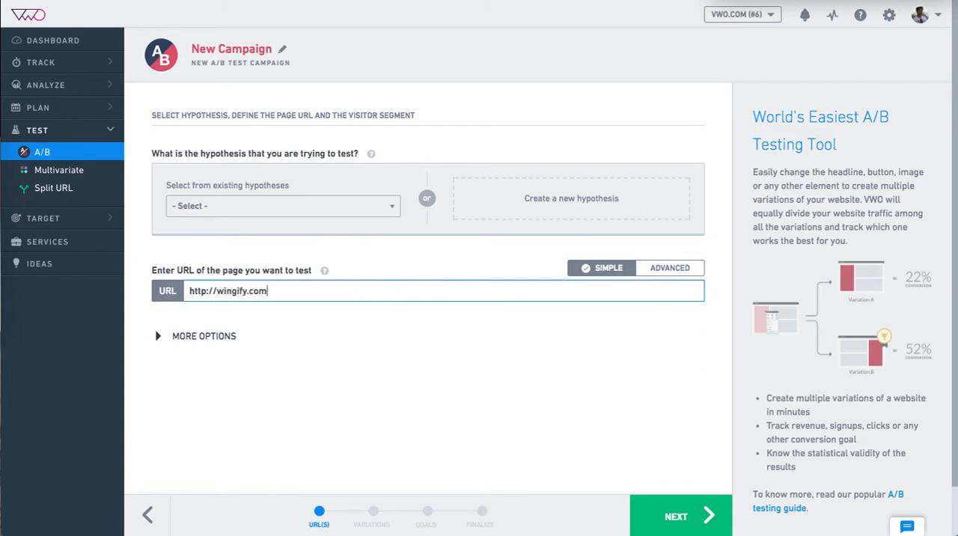
{"action": "left_click", "coordinate": [283, 205]}
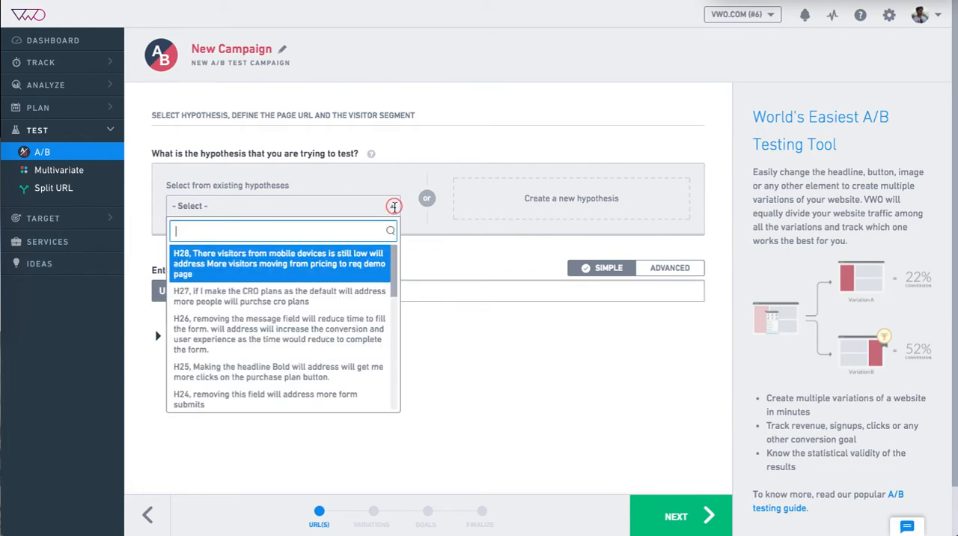
{"action": "left_click", "coordinate": [279, 262]}
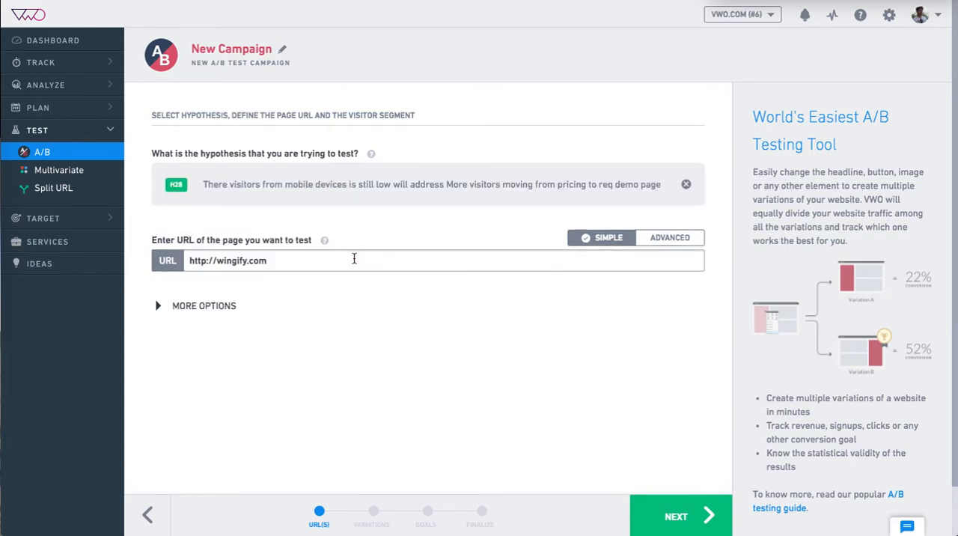
{"action": "mouse_move", "coordinate": [75, 84]}
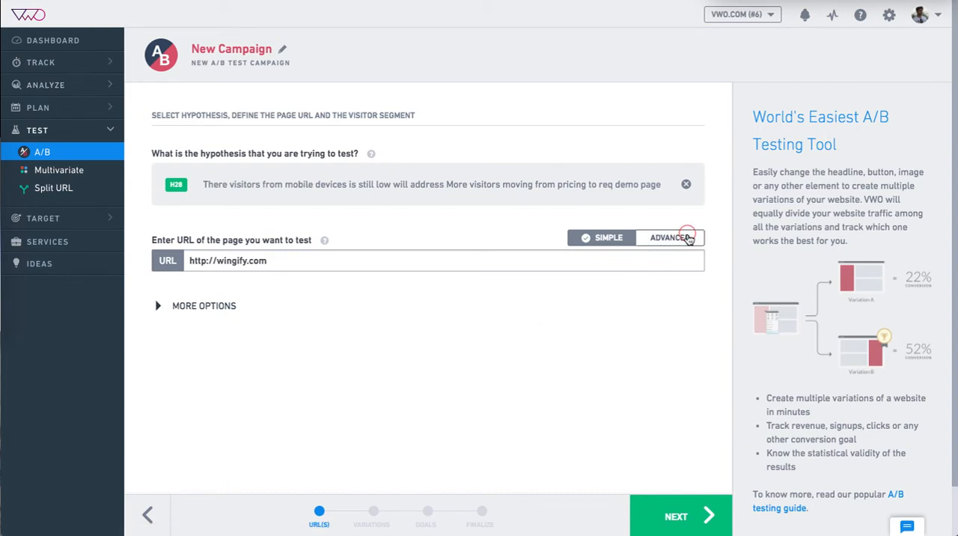
- Try Advanced URL mode and visitor segment options, then continue with no segment applied
{"action": "left_click", "coordinate": [670, 237]}
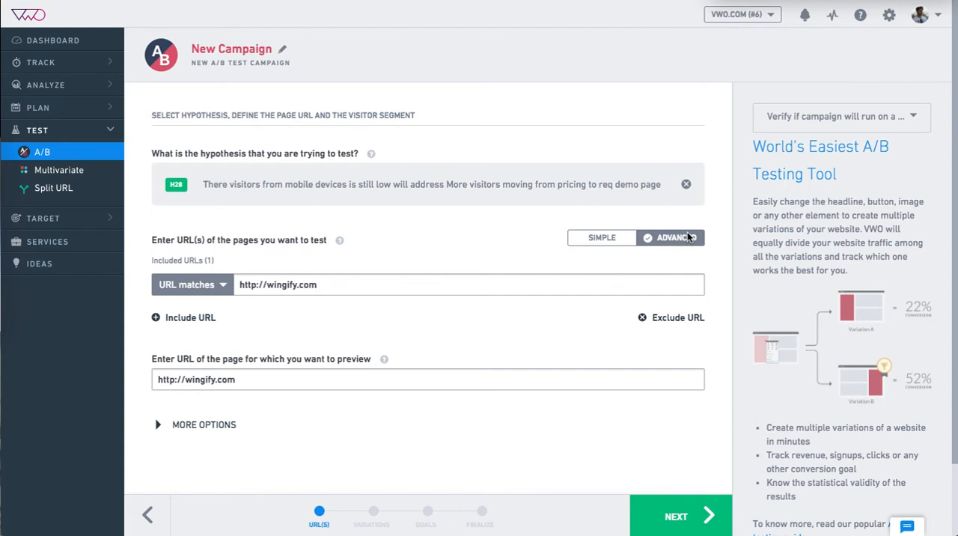
{"action": "mouse_move", "coordinate": [139, 413]}
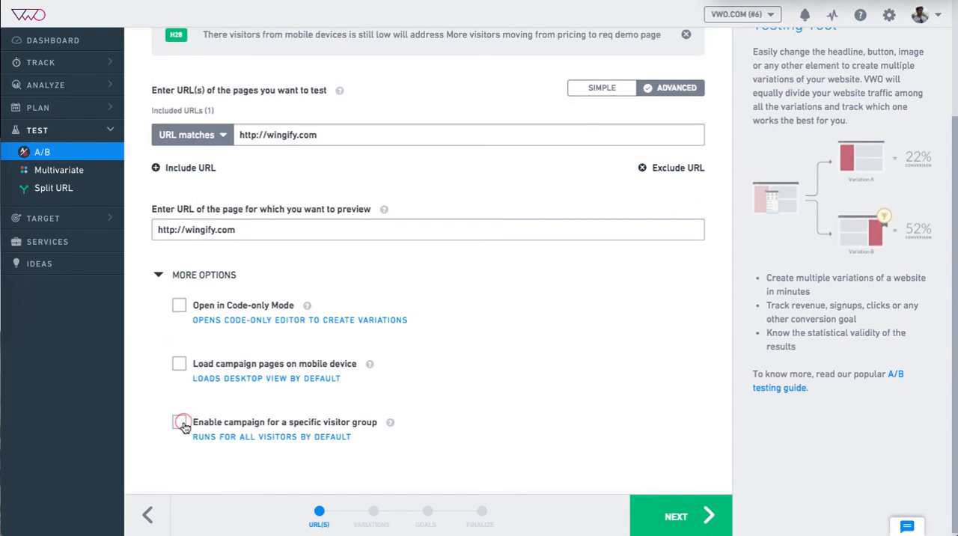
{"action": "left_click", "coordinate": [179, 421]}
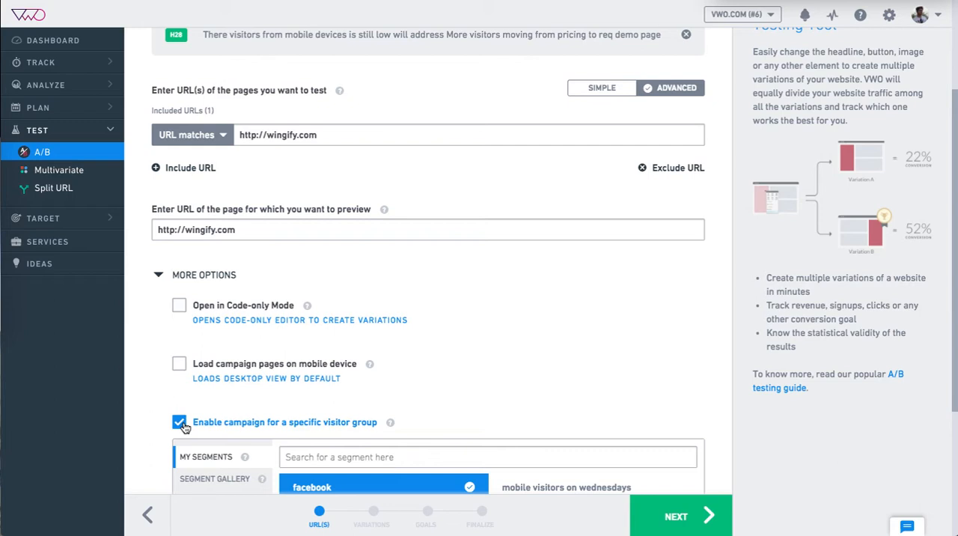
{"action": "left_click", "coordinate": [215, 419]}
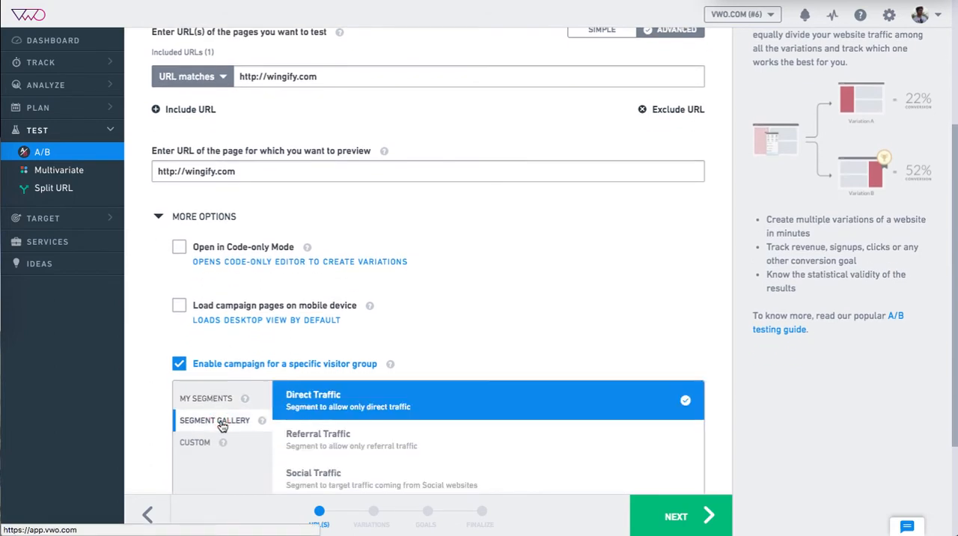
{"action": "mouse_move", "coordinate": [210, 448]}
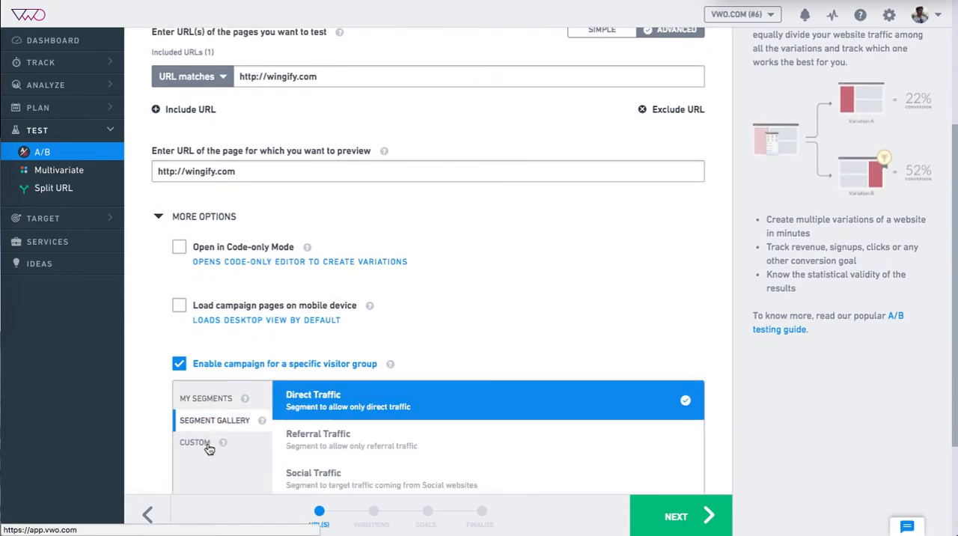
{"action": "left_click", "coordinate": [194, 442]}
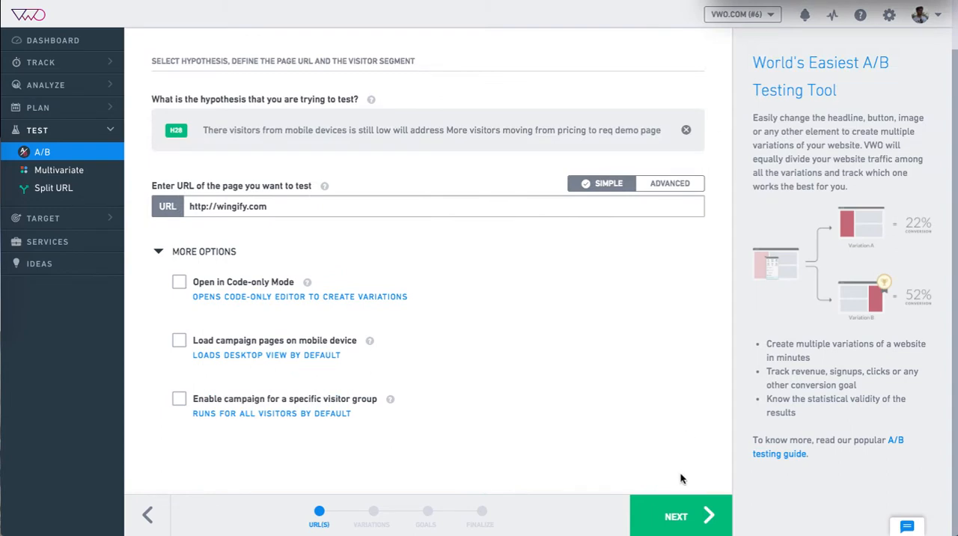
{"action": "left_click", "coordinate": [680, 514]}
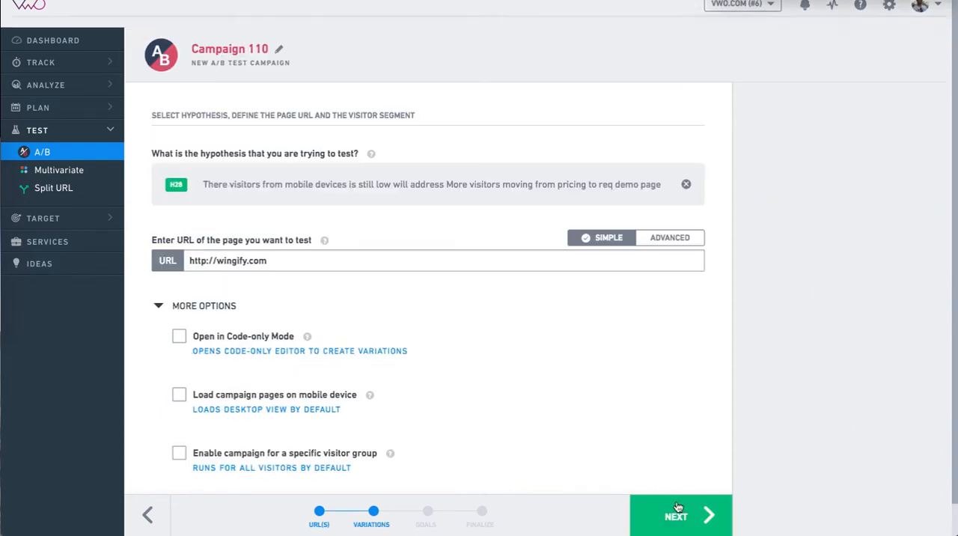
- Load wingify.com in the visual editor with Control and Variation 1 listed
{"action": "left_click", "coordinate": [676, 514]}
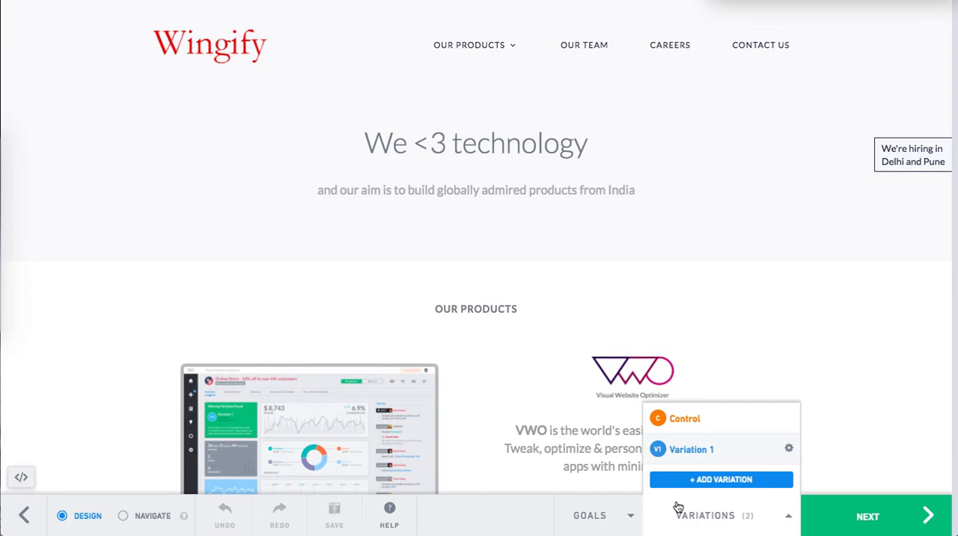
- Change Variation 1's headline text from 'We <3 technology' to 'We really <3 technology'
{"action": "left_click", "coordinate": [475, 143]}
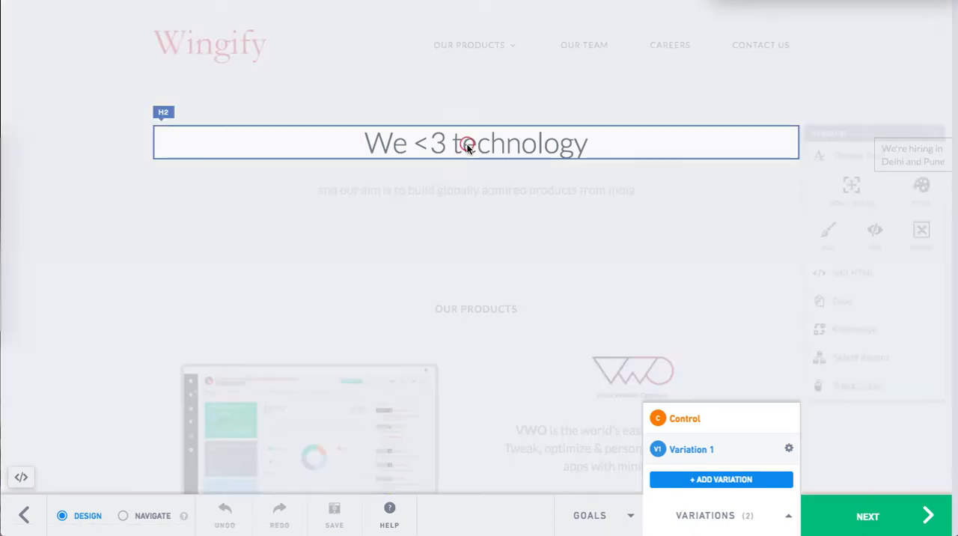
{"action": "left_click", "coordinate": [475, 143]}
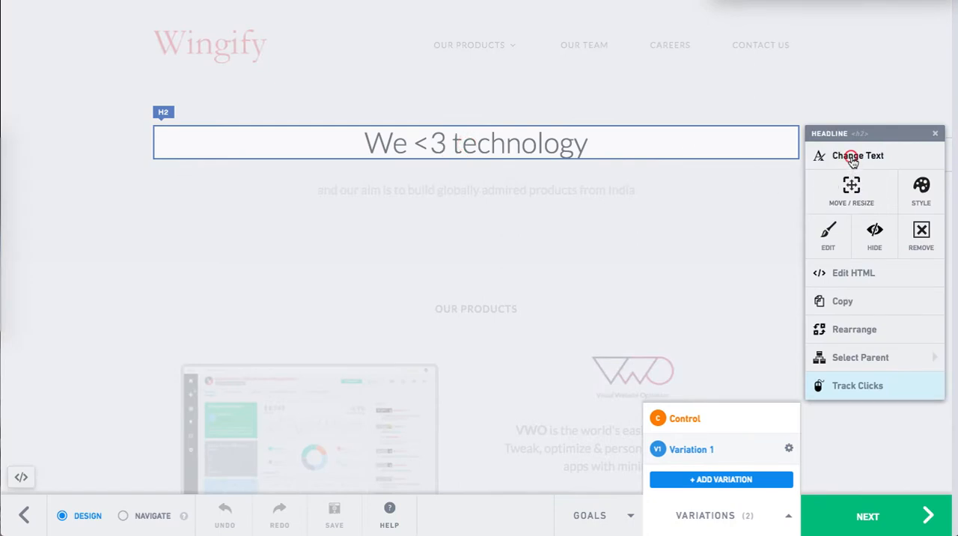
{"action": "left_click", "coordinate": [856, 155]}
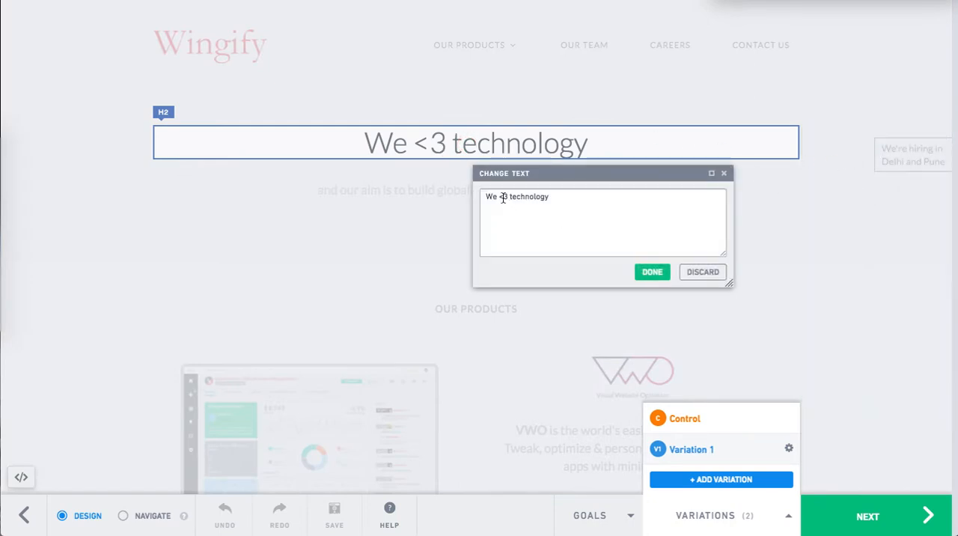
{"action": "type", "text": "r"}
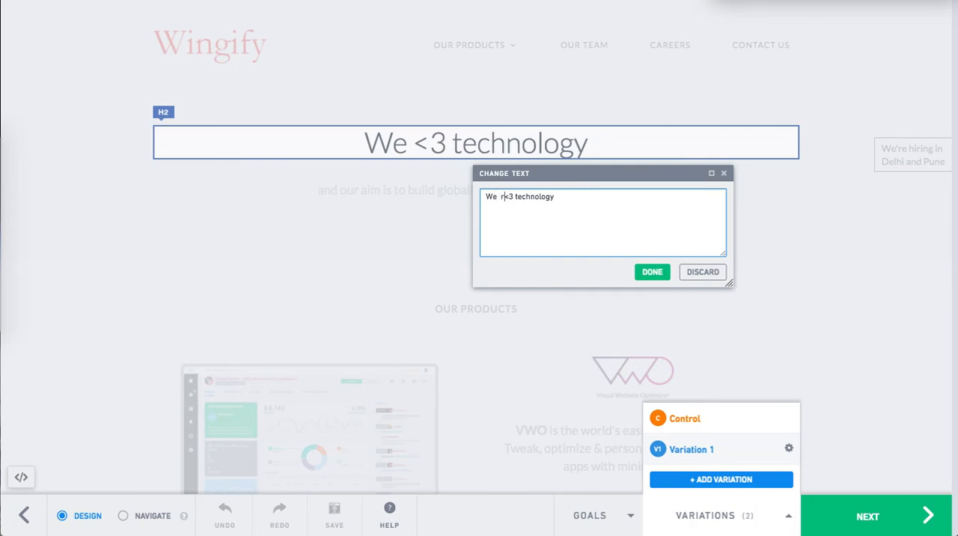
{"action": "type", "text": "really"}
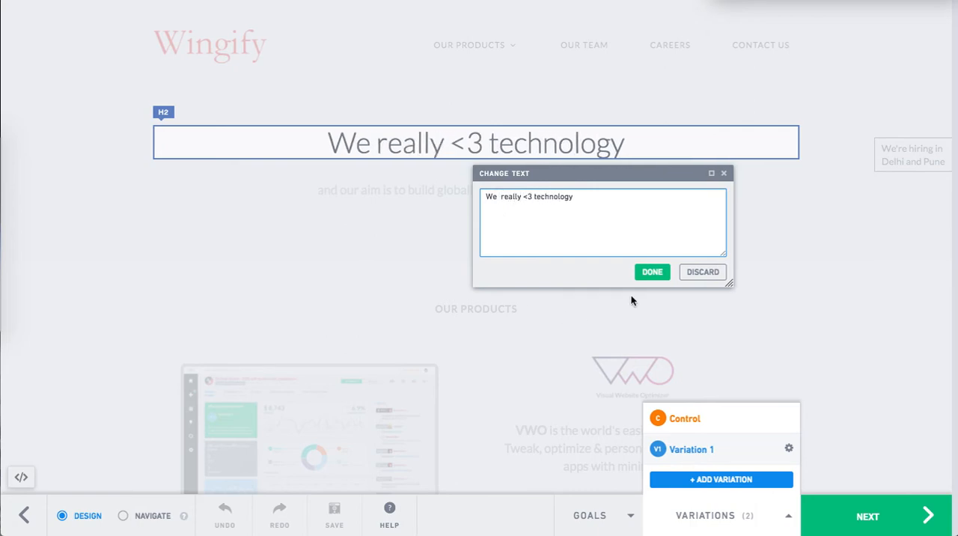
{"action": "left_click", "coordinate": [651, 272]}
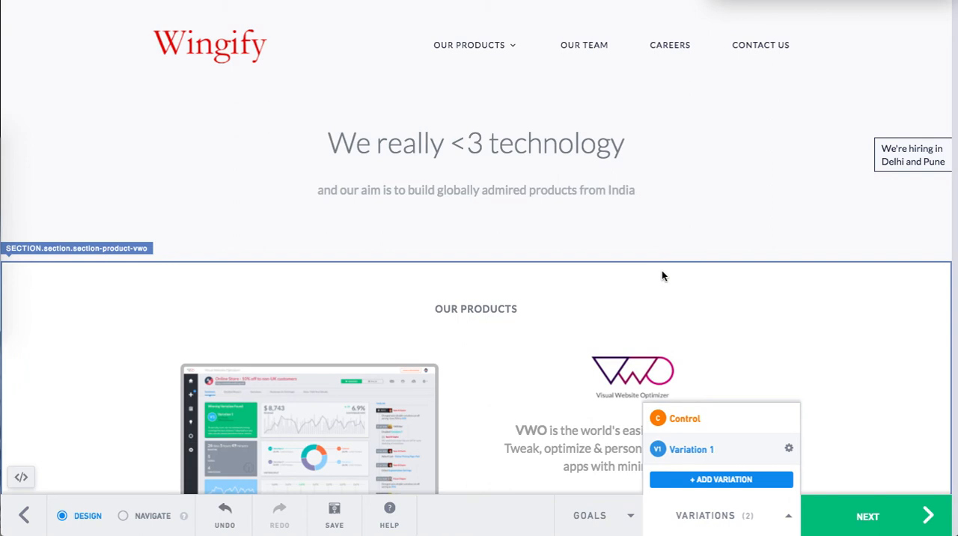
- Track LEARN MORE clicks as Goal 1, add Variations 2–4, and enable Navigate mode
{"action": "scroll", "scroll_direction": "down", "scroll_amount": 3}
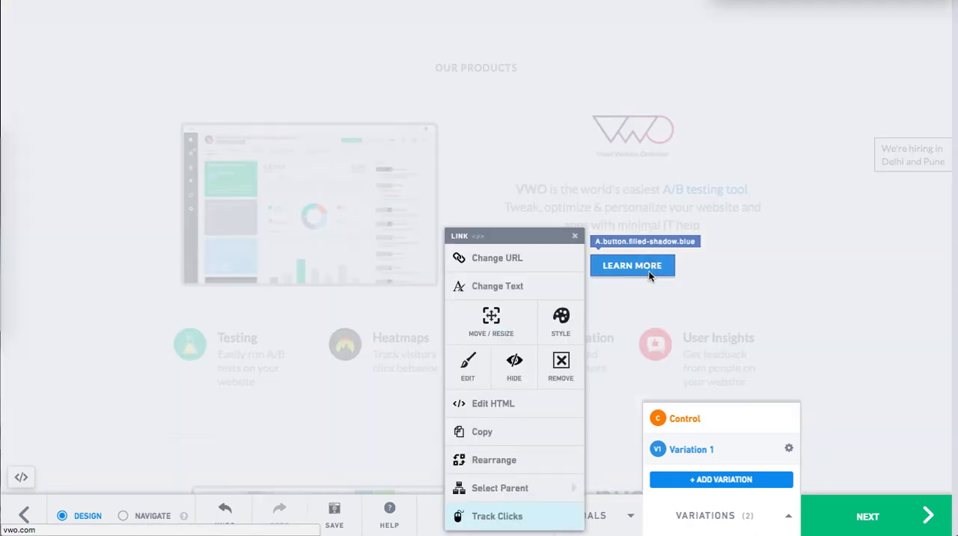
{"action": "left_click", "coordinate": [497, 515]}
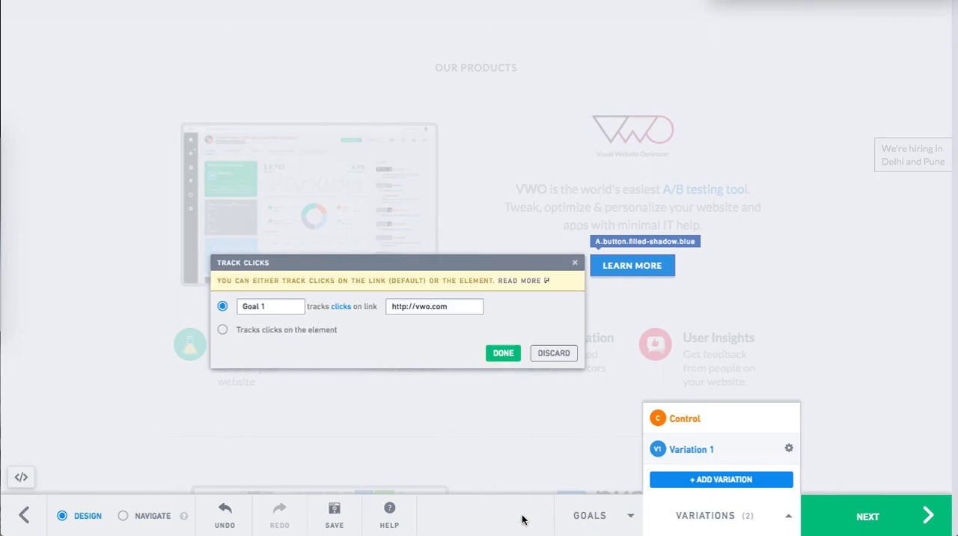
{"action": "left_click", "coordinate": [503, 352]}
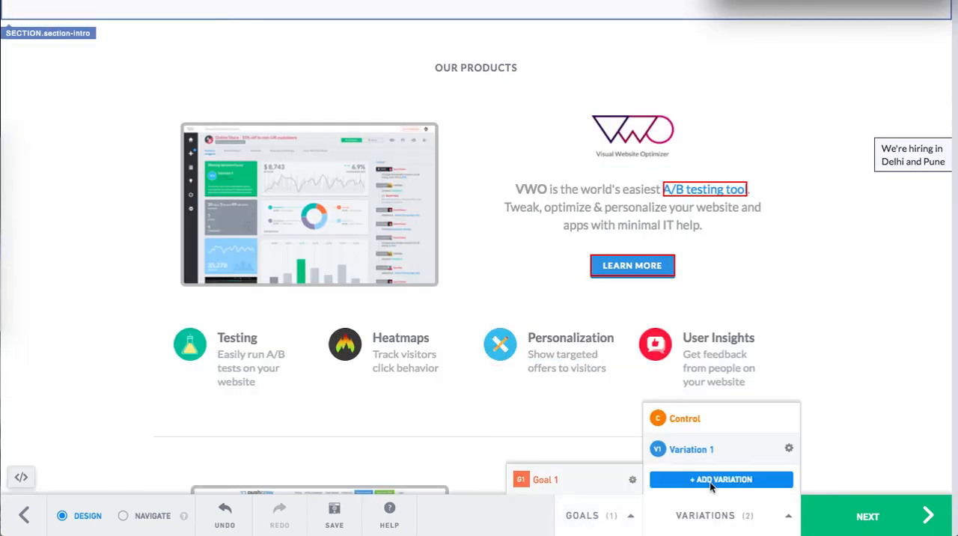
{"action": "left_click", "coordinate": [720, 479]}
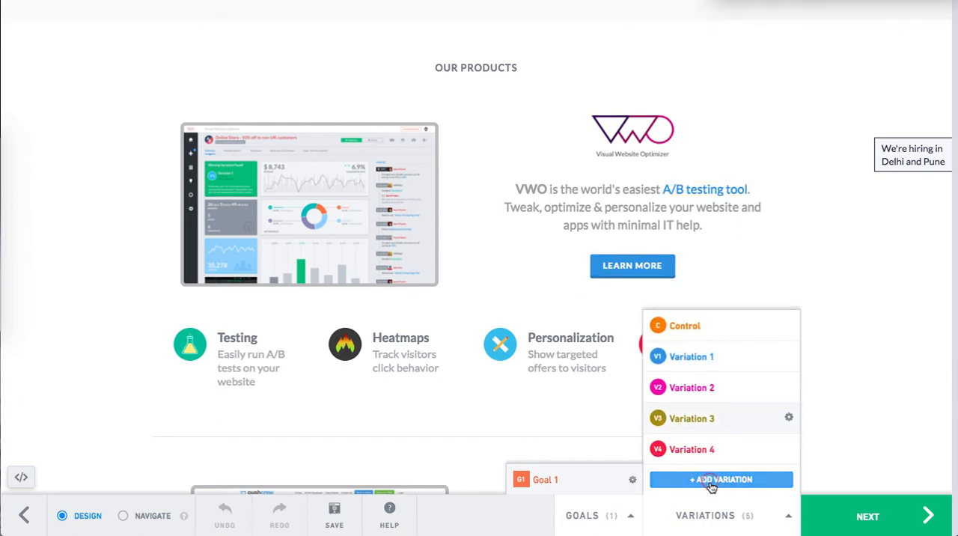
{"action": "mouse_move", "coordinate": [720, 448]}
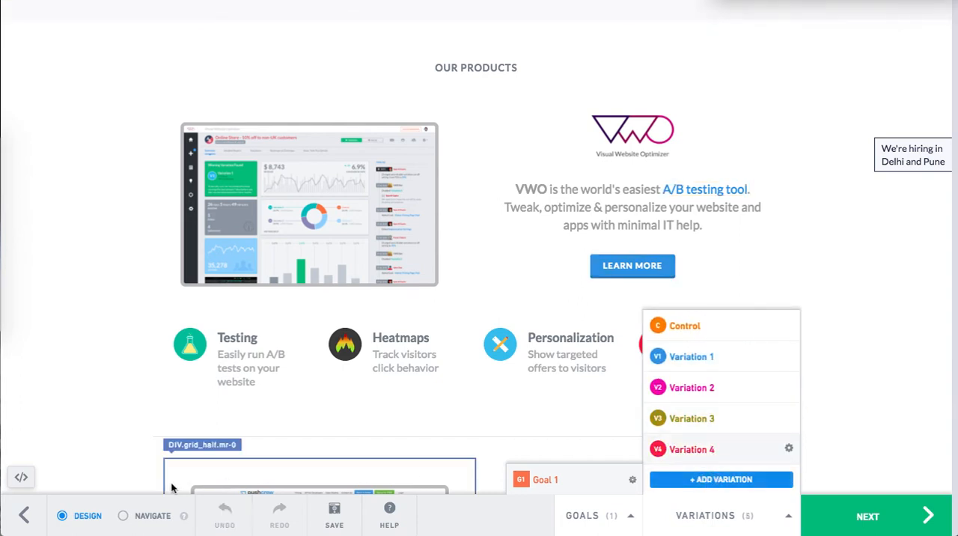
{"action": "left_click", "coordinate": [152, 515]}
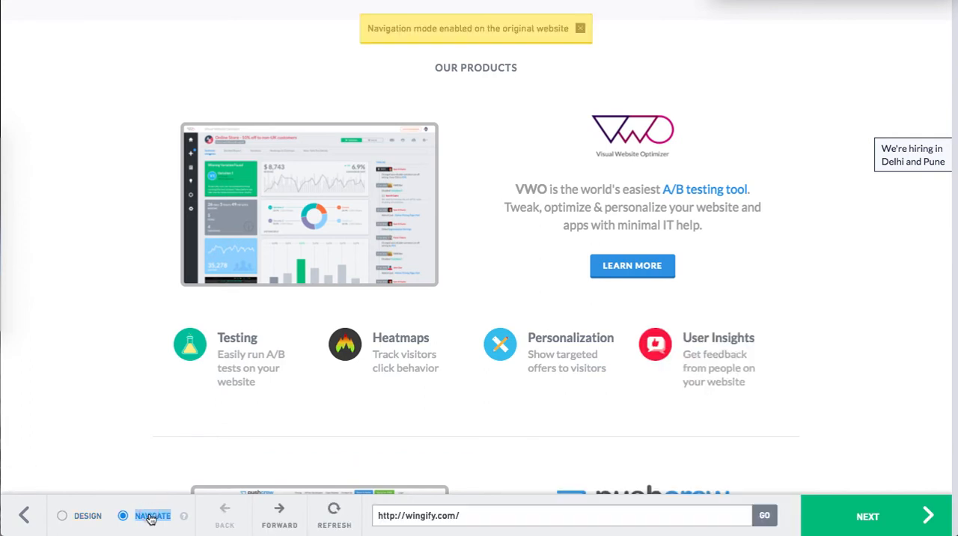
- Review Control and Variations 1–4, then advance Campaign 110 to the goals step
{"action": "left_click", "coordinate": [580, 28]}
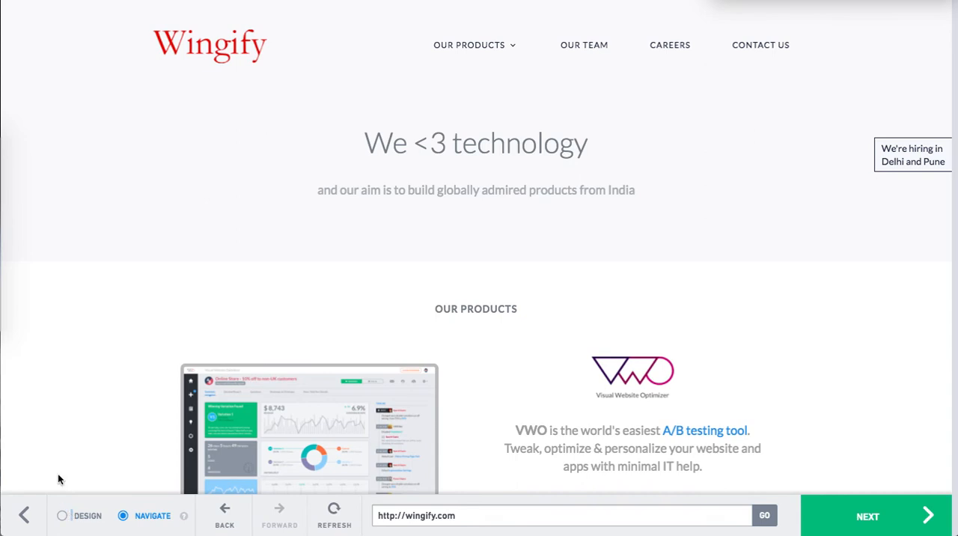
{"action": "left_click", "coordinate": [61, 514]}
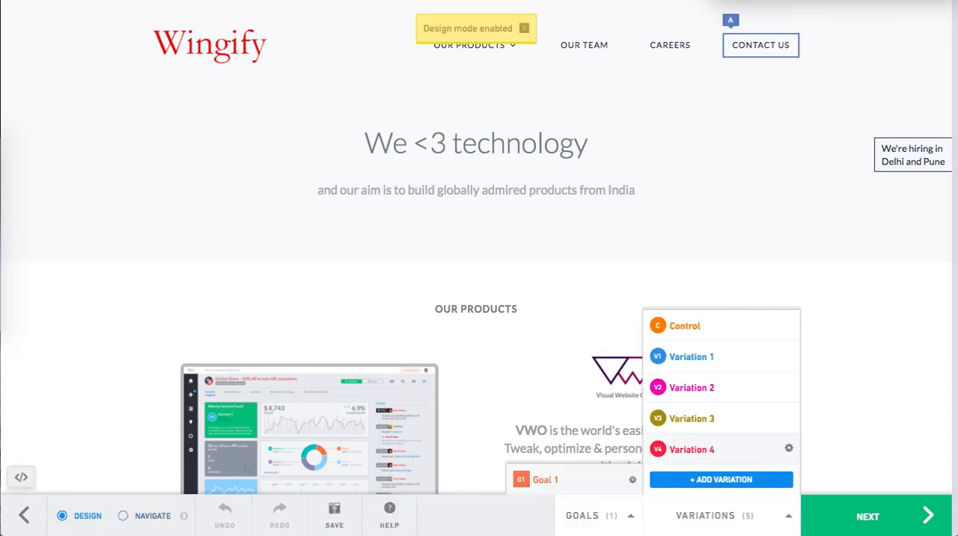
{"action": "scroll", "scroll_direction": "down", "scroll_amount": 3}
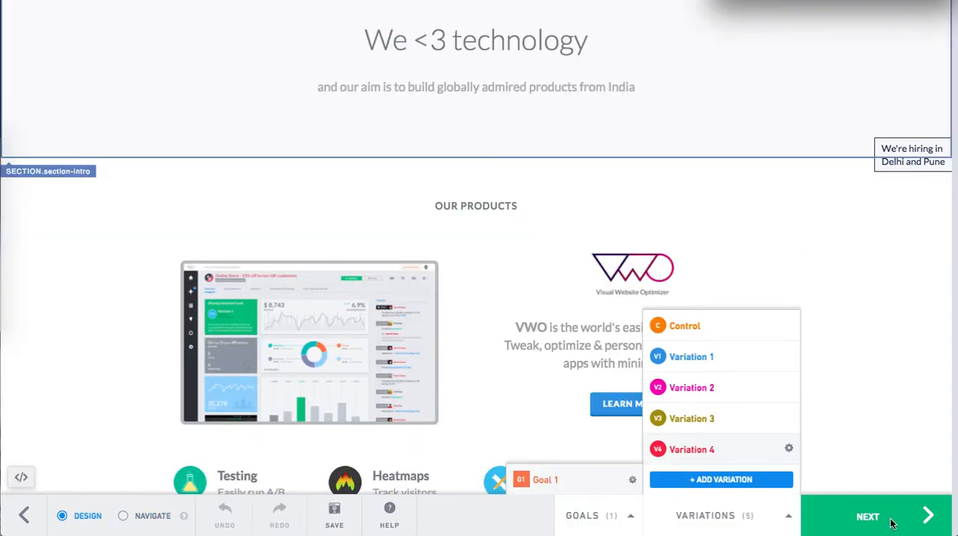
{"action": "left_click", "coordinate": [867, 515]}
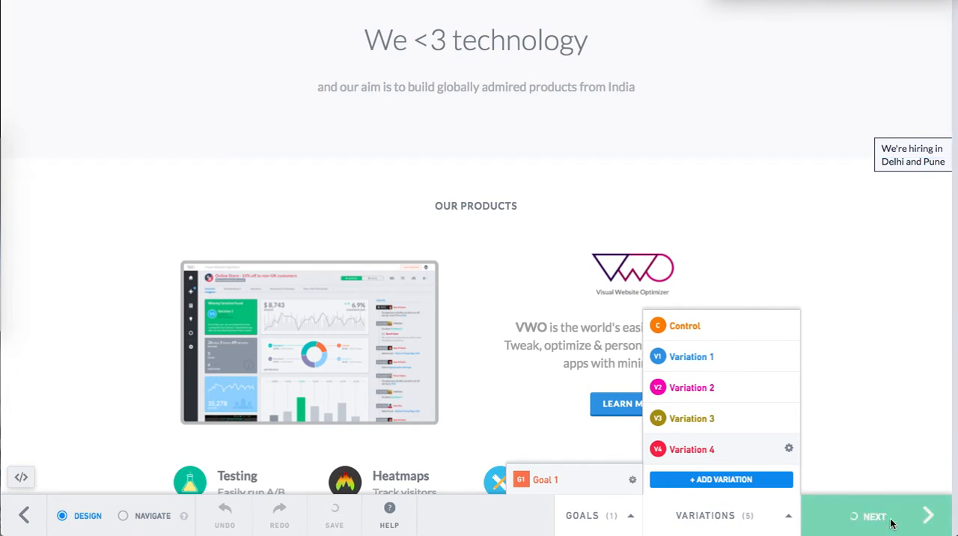
{"action": "left_click", "coordinate": [873, 516]}
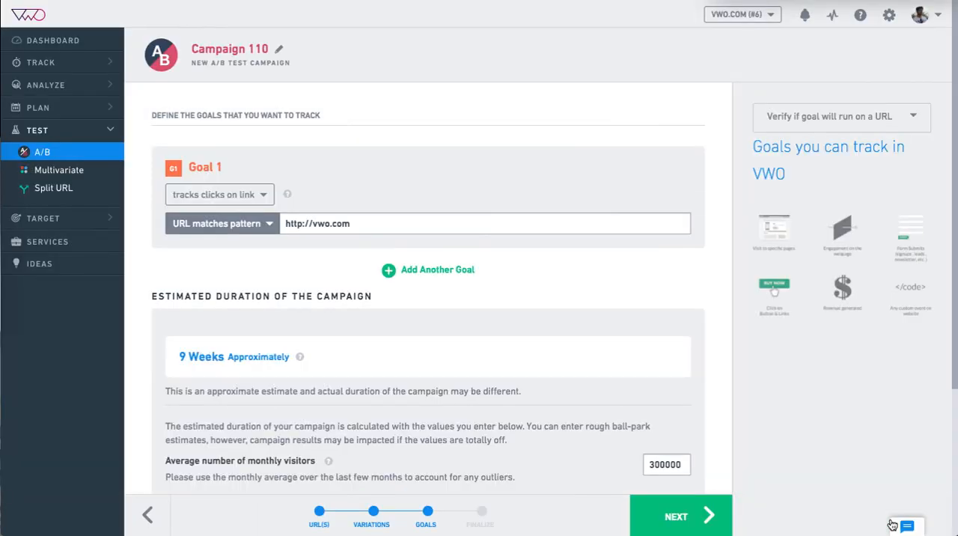
{"action": "mouse_move", "coordinate": [492, 258]}
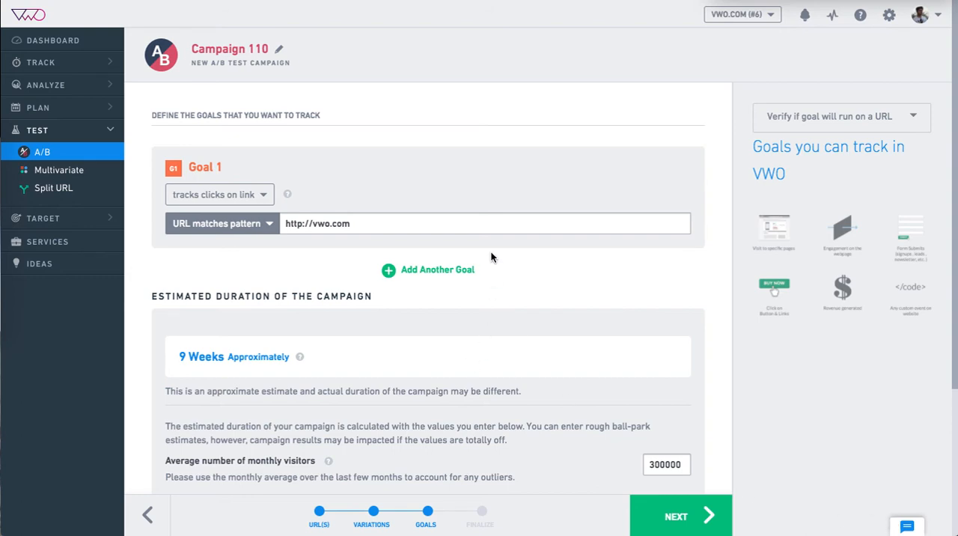
- Review Goal 1's link-click tracking and estimated duration, then advance to Finalize
{"action": "scroll", "scroll_direction": "down", "scroll_amount": 3}
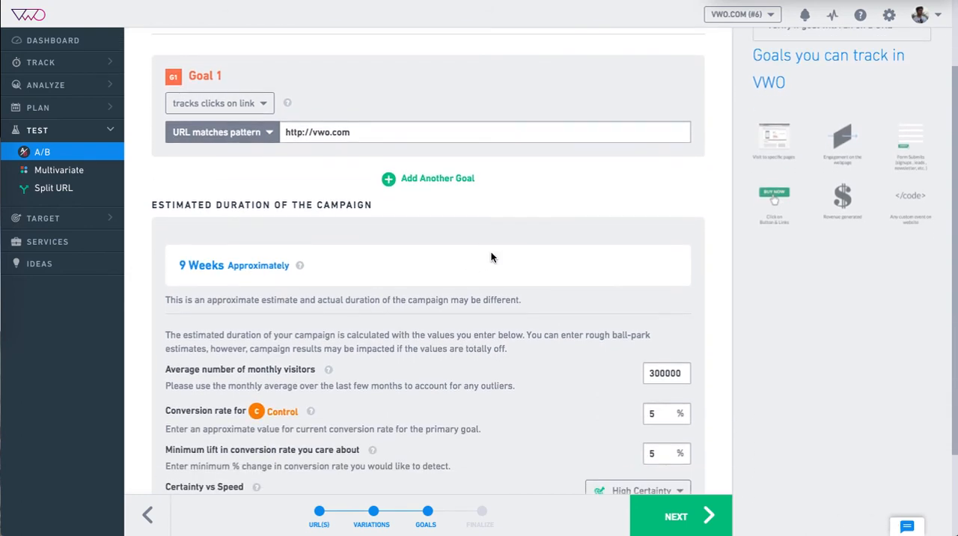
{"action": "scroll", "scroll_direction": "down", "scroll_amount": 3}
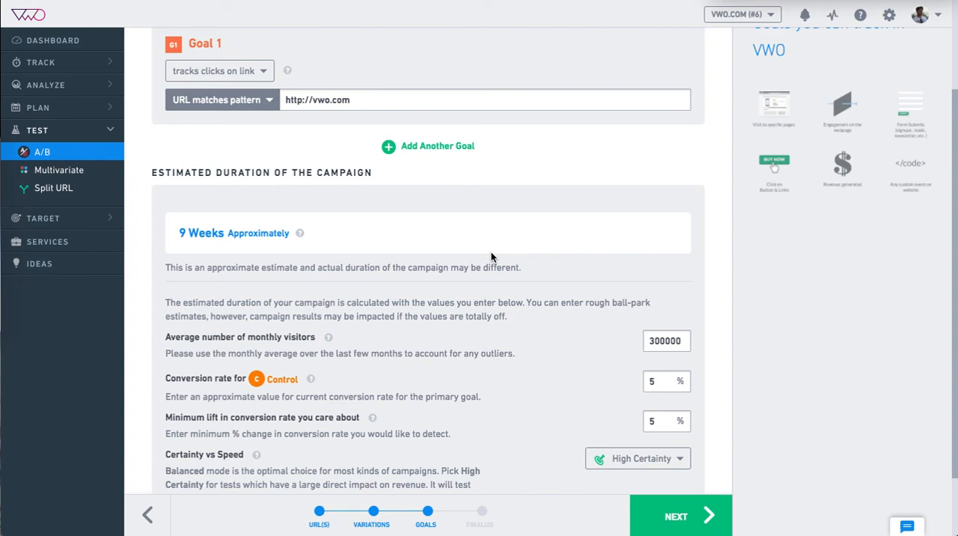
{"action": "scroll", "scroll_direction": "down", "scroll_amount": 3}
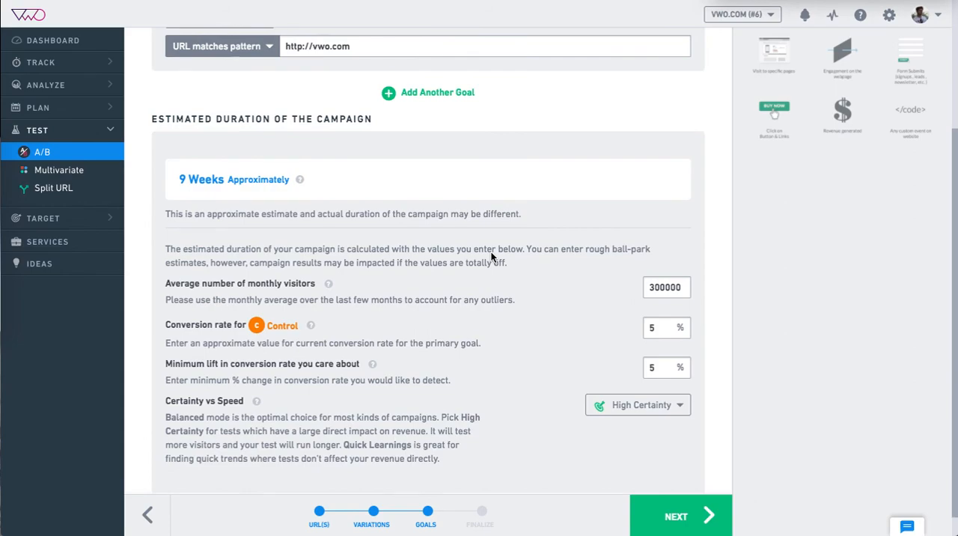
{"action": "left_click", "coordinate": [676, 515]}
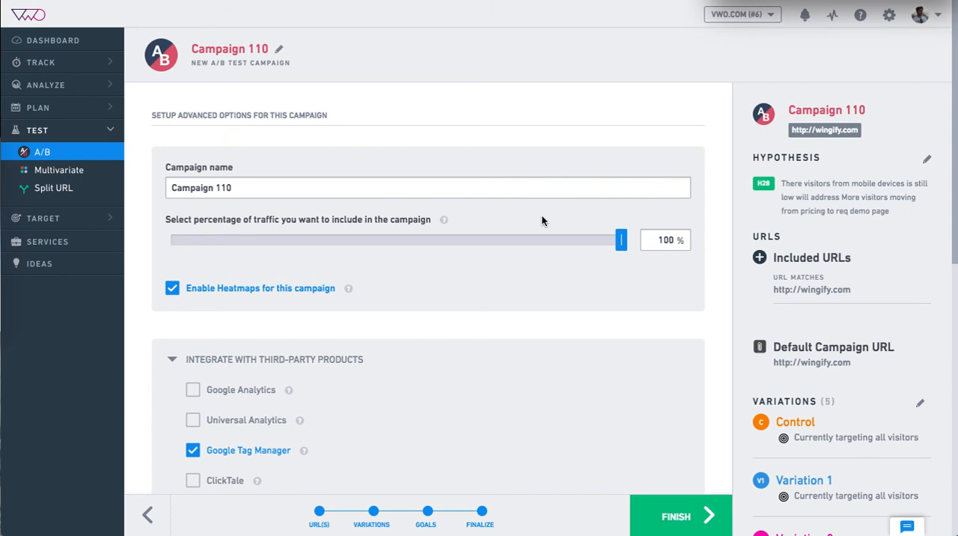
{"action": "mouse_move", "coordinate": [591, 319]}
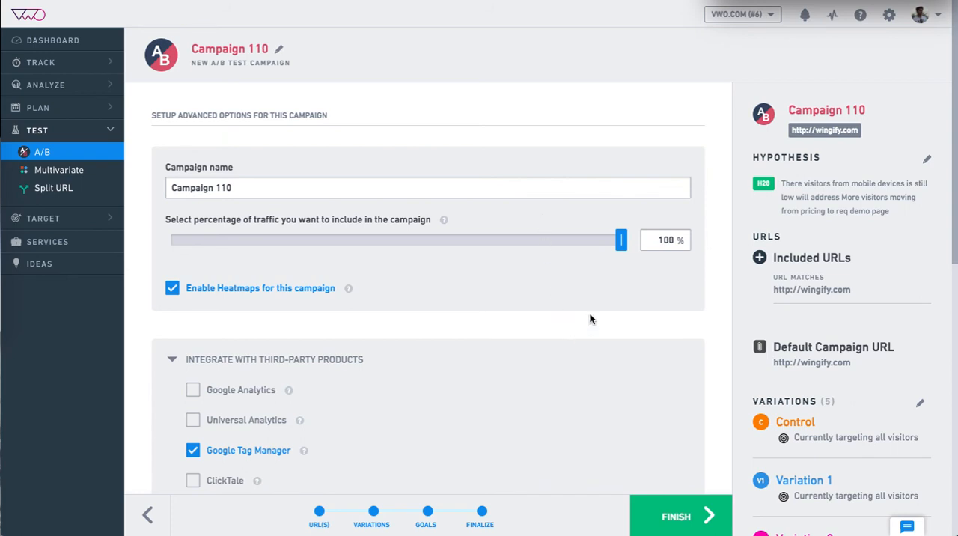
{"action": "left_click", "coordinate": [427, 187]}
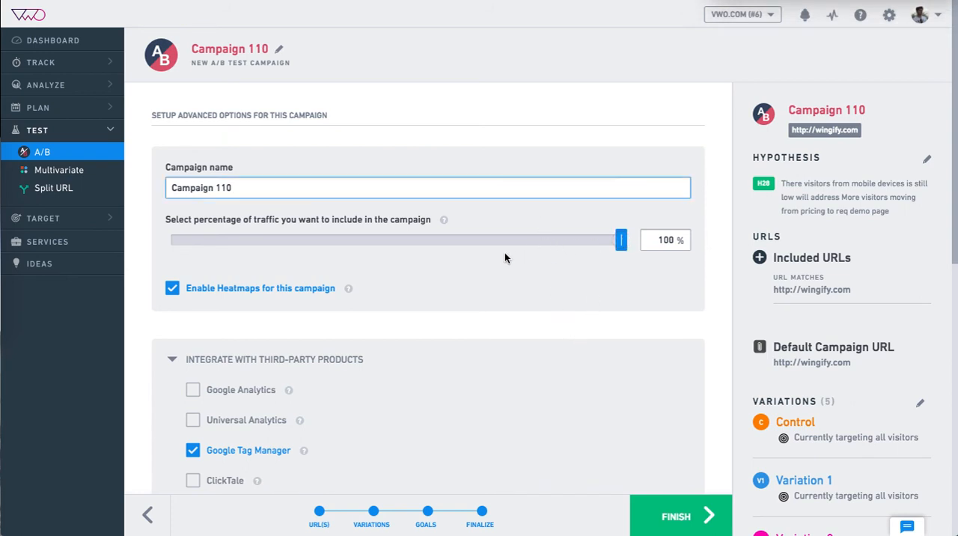
{"action": "mouse_move", "coordinate": [416, 276]}
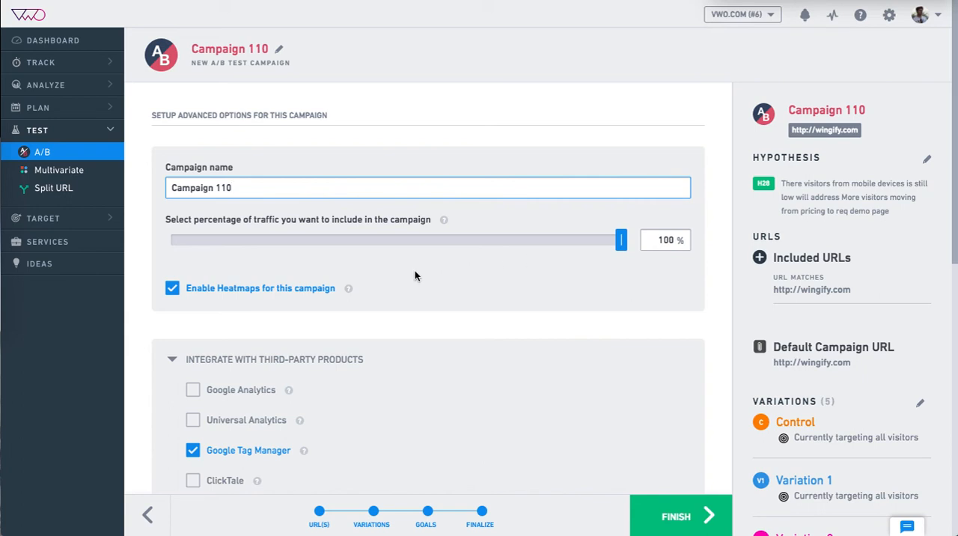
{"action": "mouse_move", "coordinate": [198, 292]}
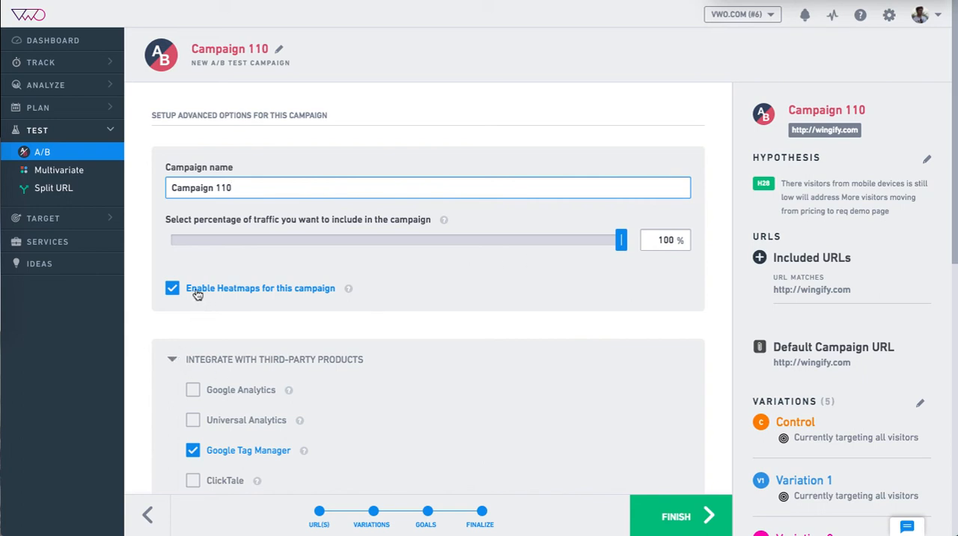
{"action": "scroll", "scroll_direction": "down", "scroll_amount": 3}
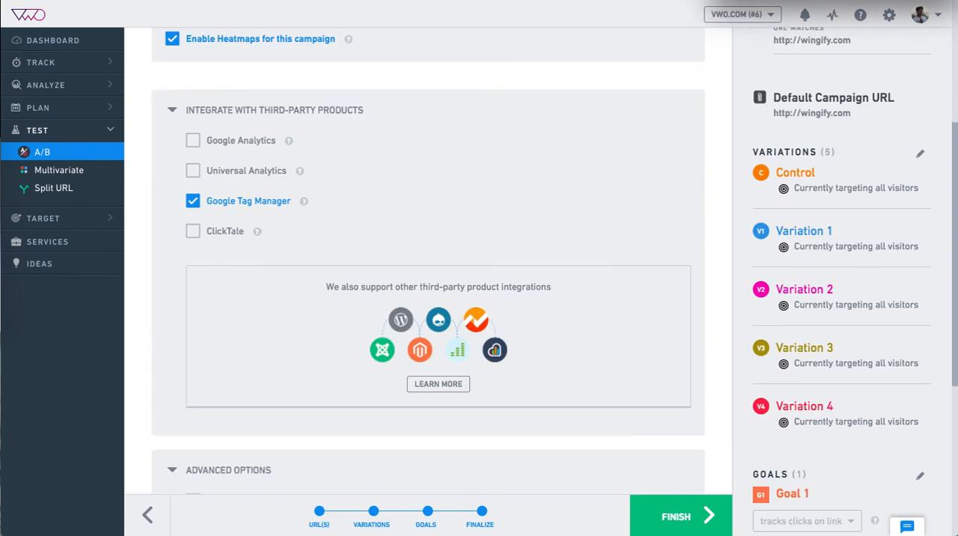
{"action": "mouse_move", "coordinate": [508, 272]}
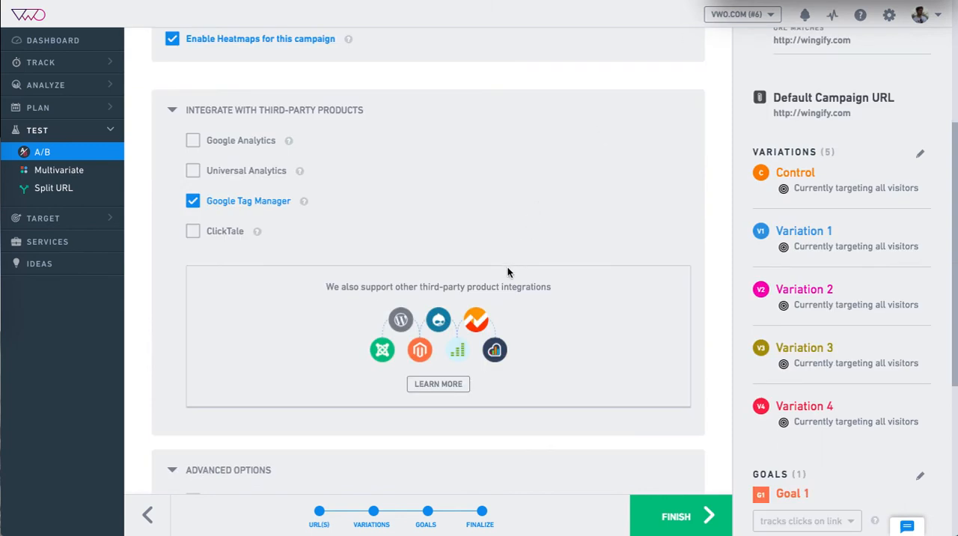
{"action": "mouse_move", "coordinate": [254, 178]}
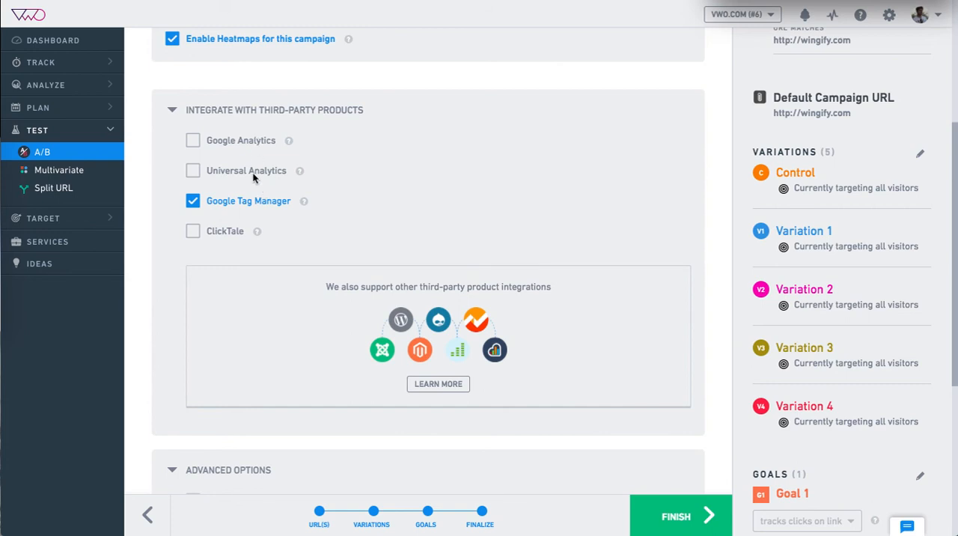
{"action": "mouse_move", "coordinate": [258, 202]}
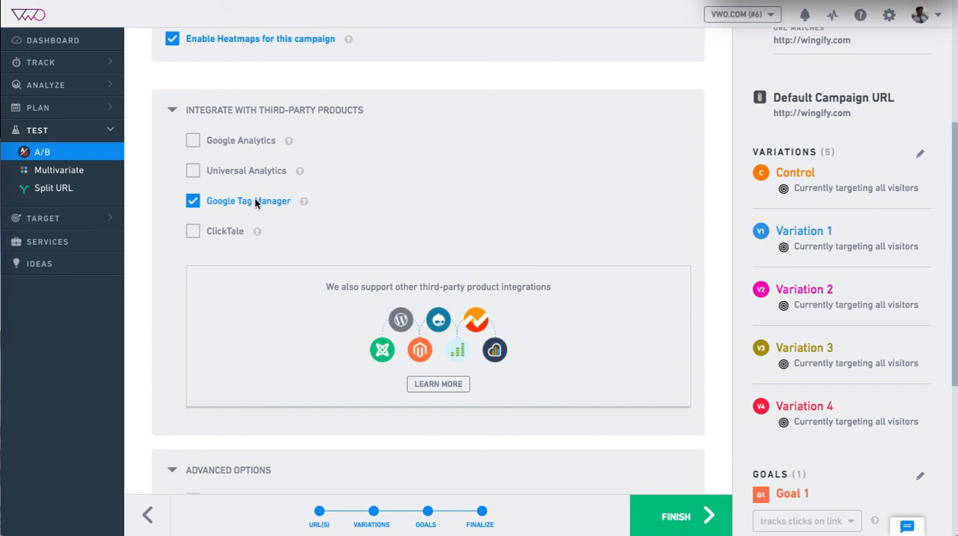
{"action": "mouse_move", "coordinate": [234, 232]}
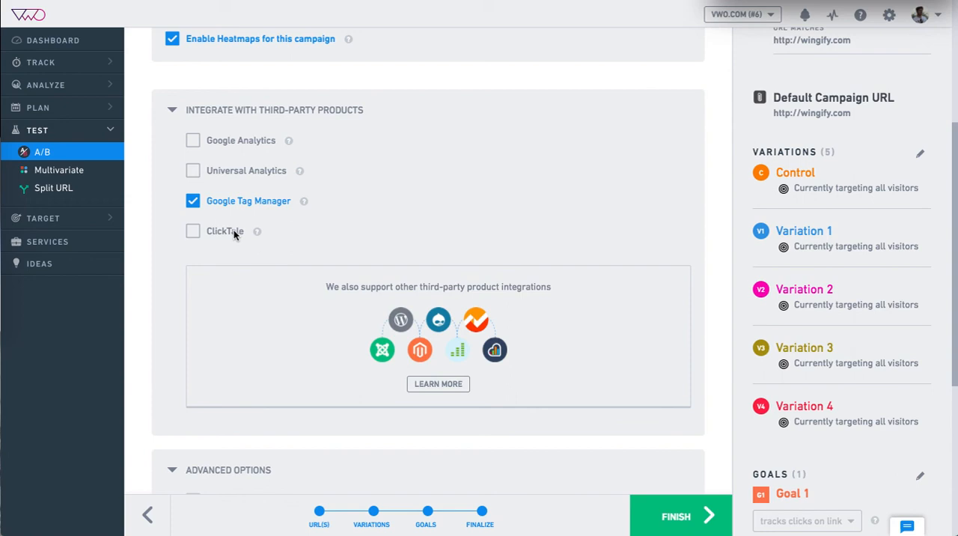
{"action": "scroll", "scroll_direction": "down", "scroll_amount": 3}
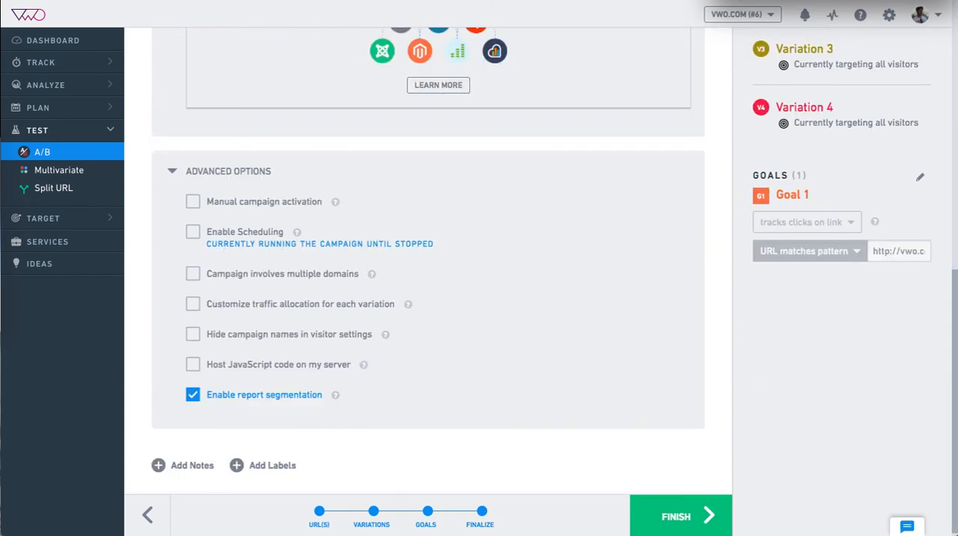
{"action": "mouse_move", "coordinate": [483, 385]}
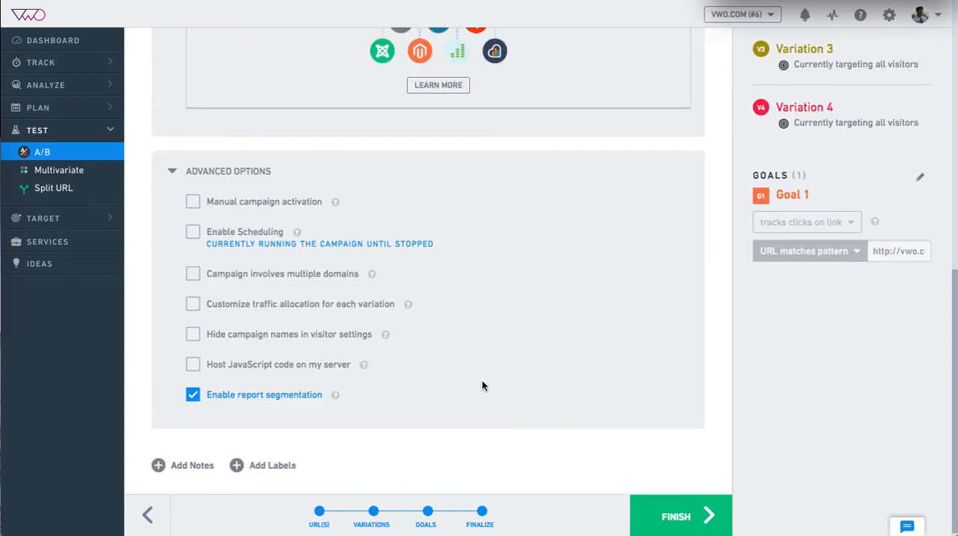
{"action": "mouse_move", "coordinate": [338, 359]}
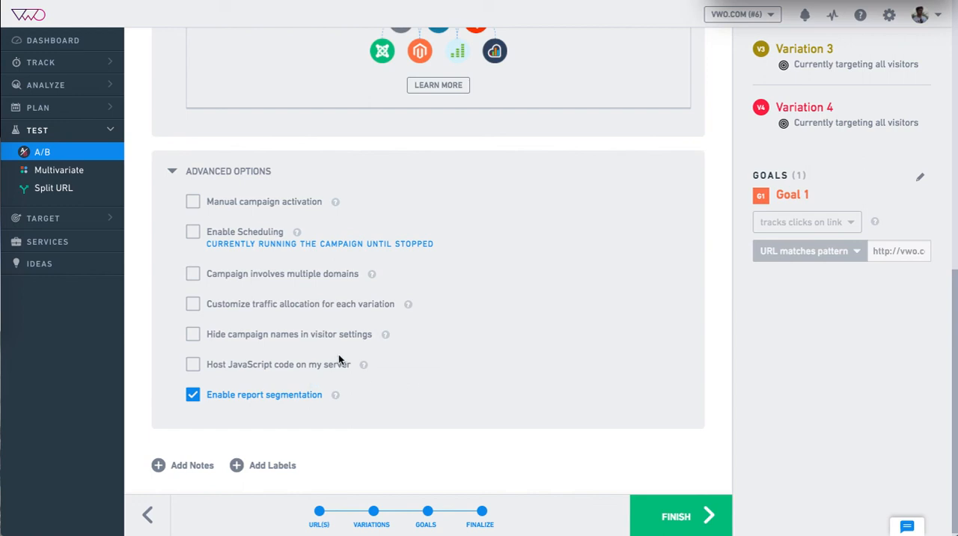
{"action": "mouse_move", "coordinate": [319, 260]}
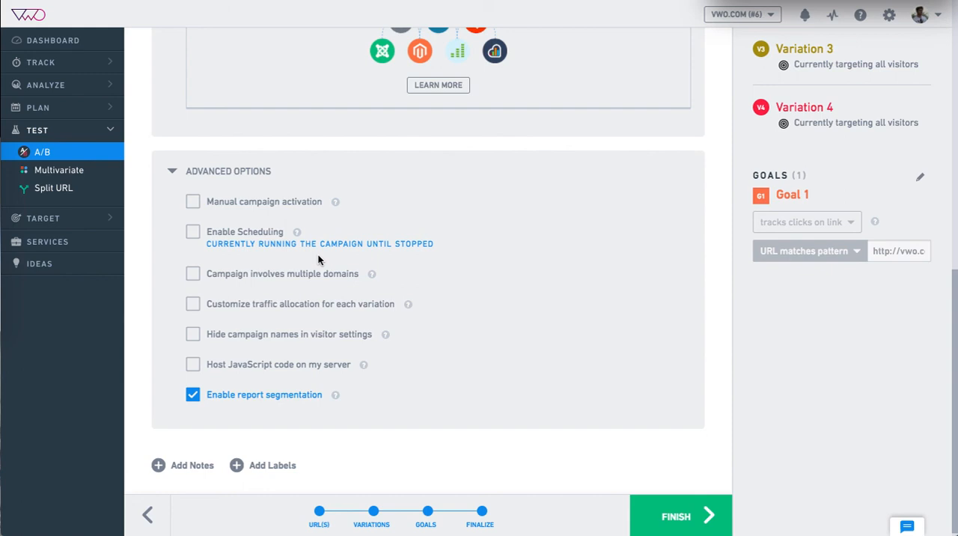
{"action": "mouse_move", "coordinate": [542, 513]}
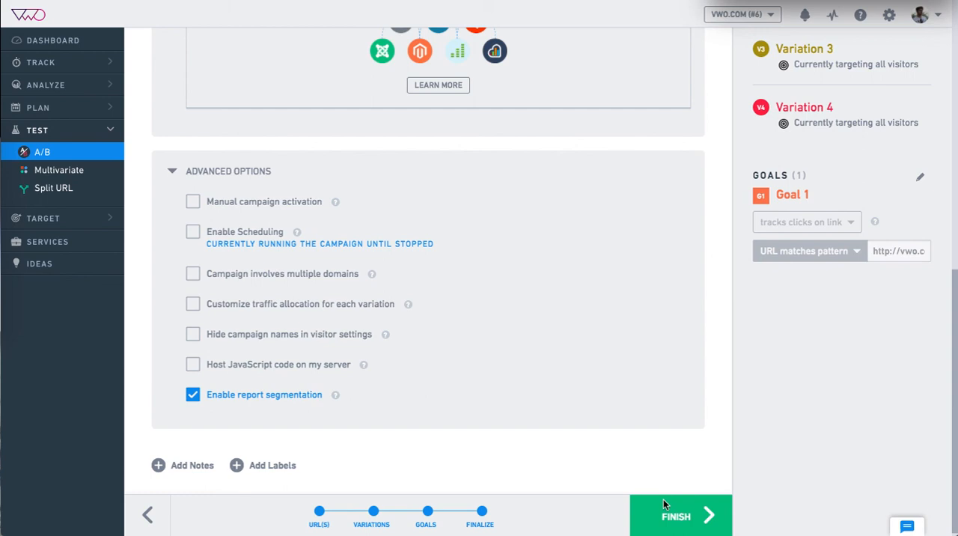
{"action": "mouse_move", "coordinate": [771, 46]}
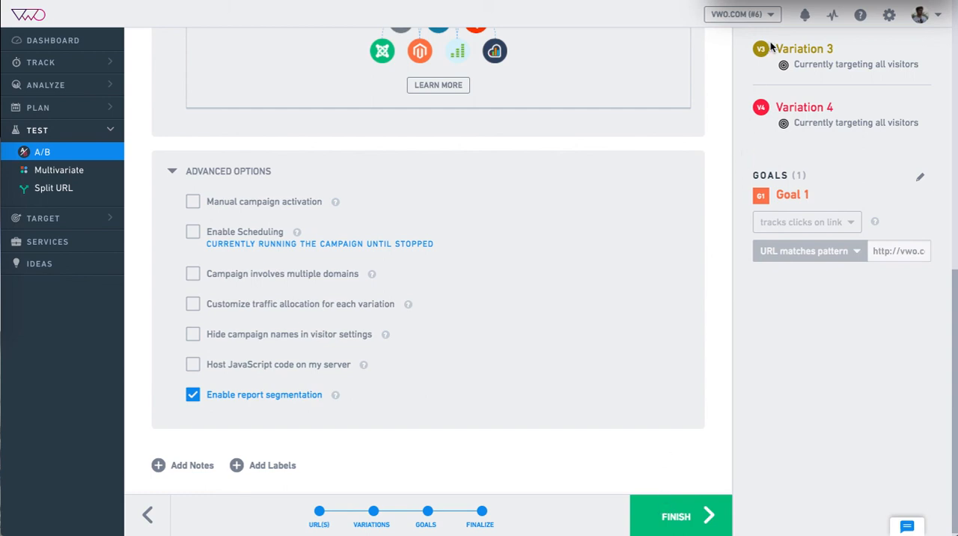
{"action": "mouse_move", "coordinate": [771, 47]}
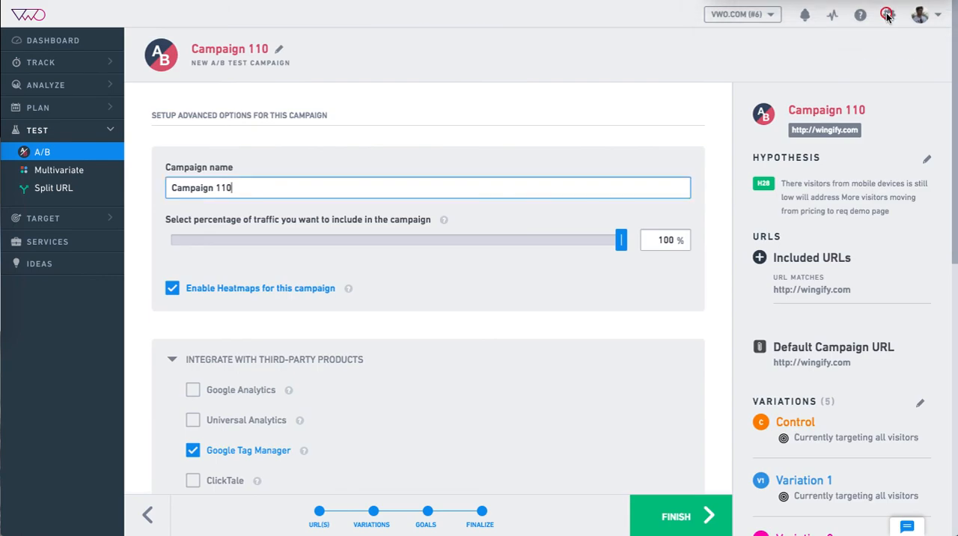
- Open account Settings on the Smart Code tab and select the tracking code snippet
{"action": "left_click", "coordinate": [886, 15]}
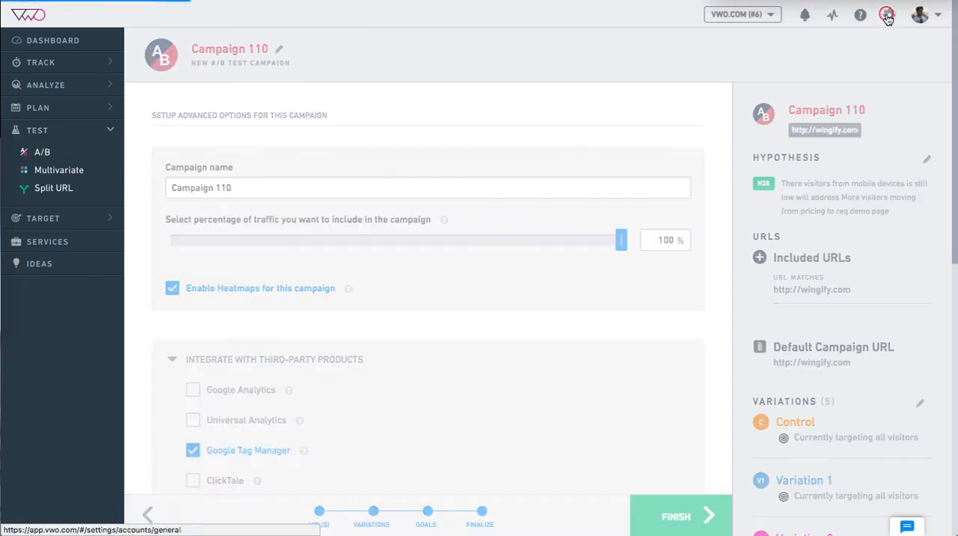
{"action": "left_click", "coordinate": [887, 14]}
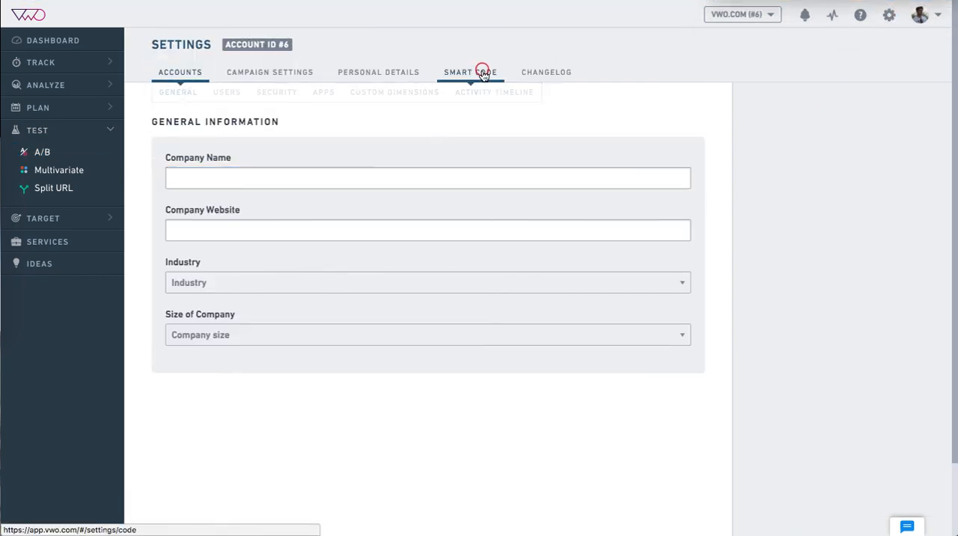
{"action": "left_click", "coordinate": [470, 71]}
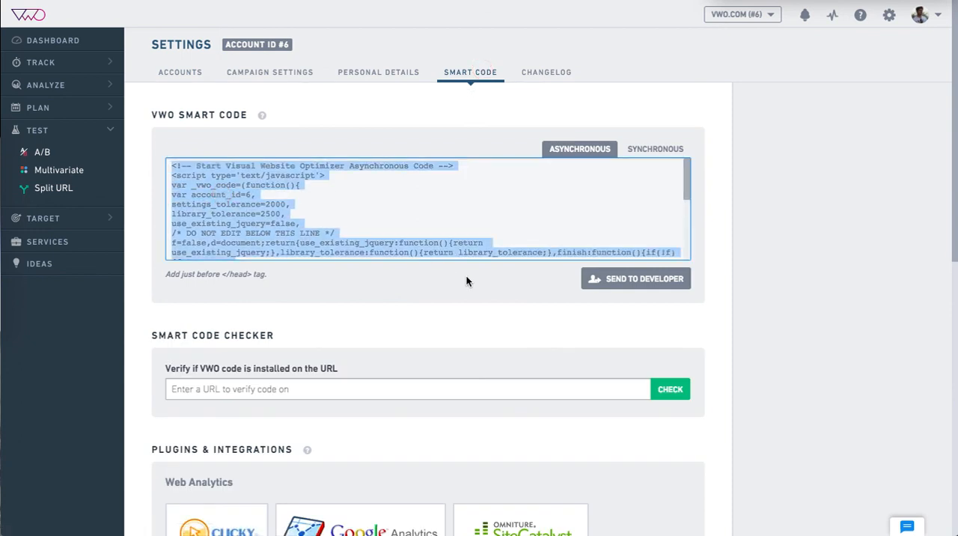
{"action": "mouse_move", "coordinate": [612, 284]}
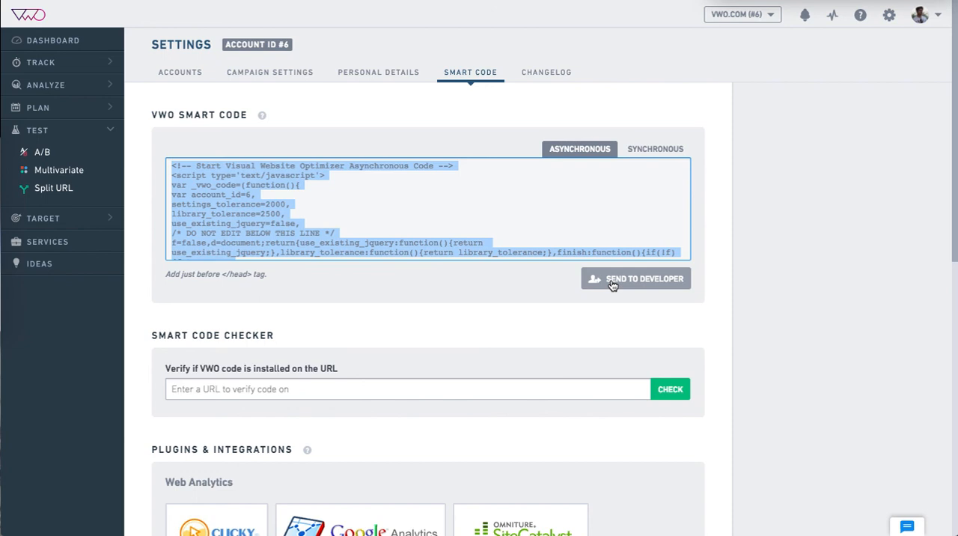